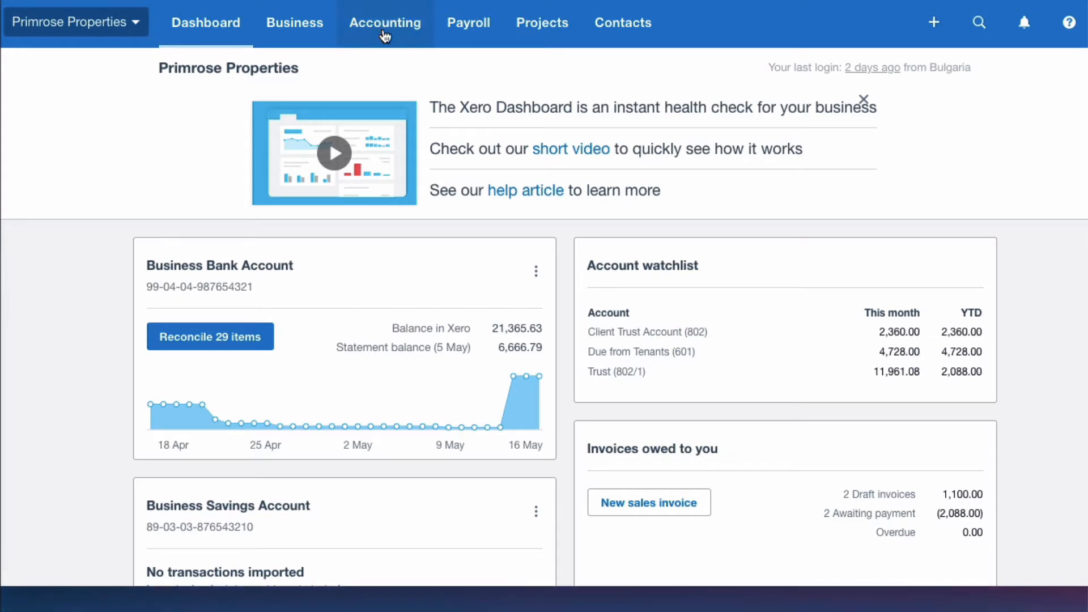
Step: Open the Profit and Loss report from the Accounting menu's starred reports
left_click(386, 23)
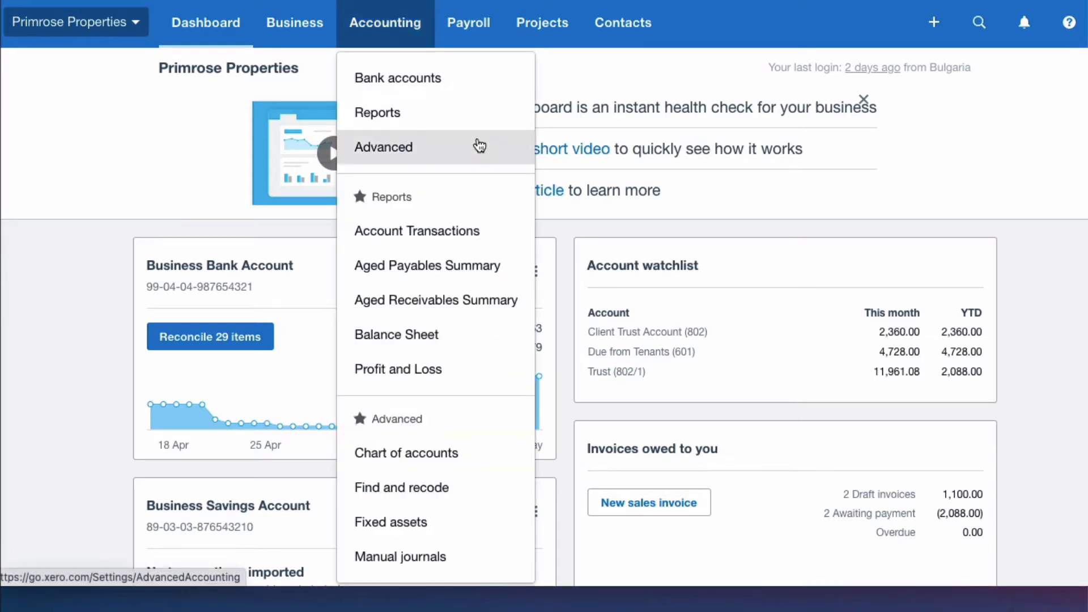
mouse_move(523, 191)
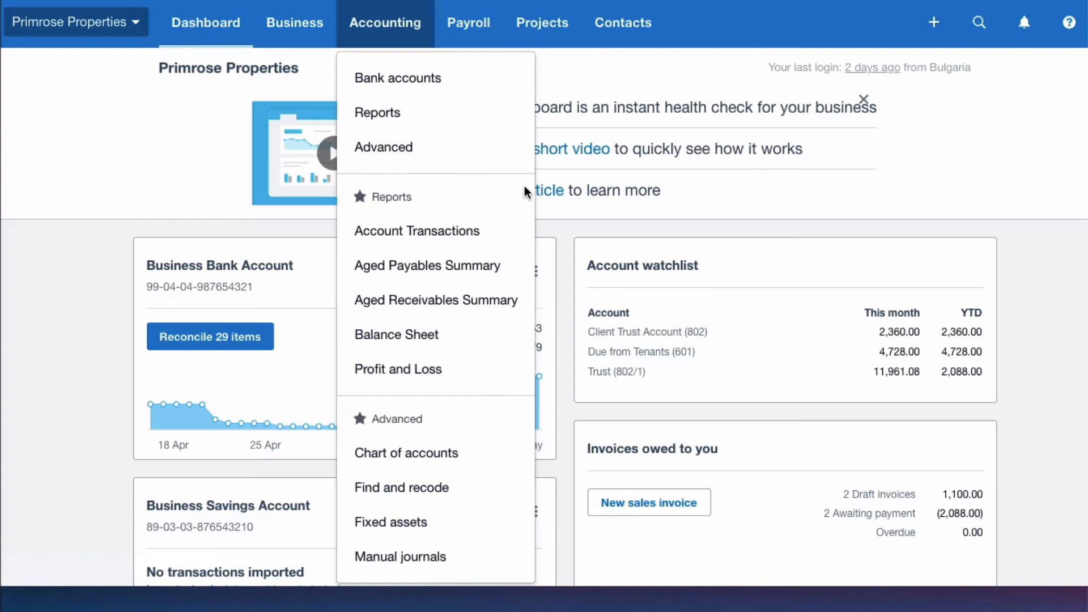
mouse_move(543, 242)
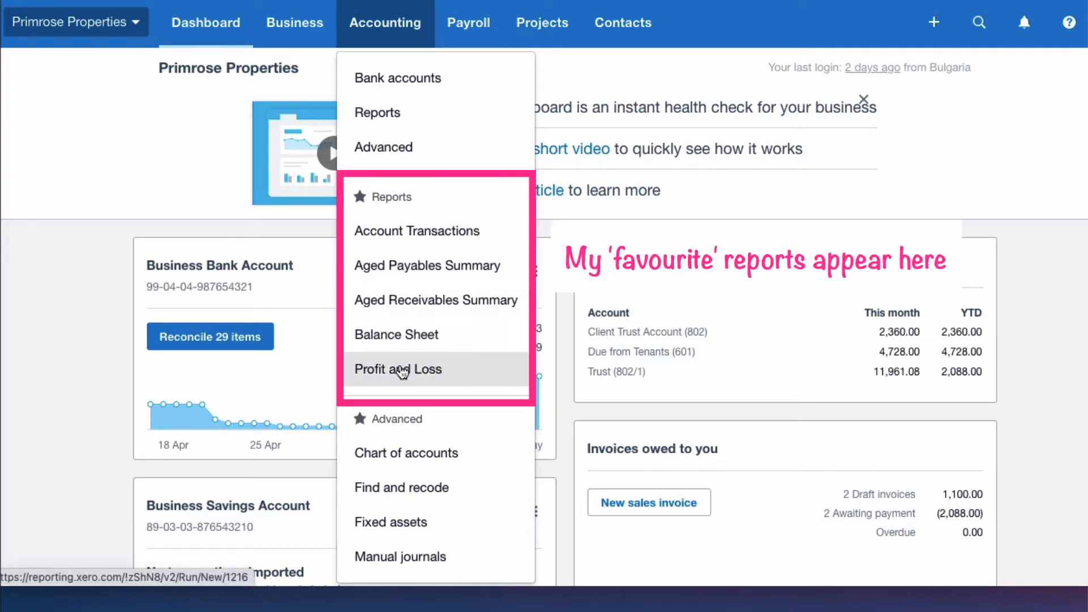
mouse_move(396, 334)
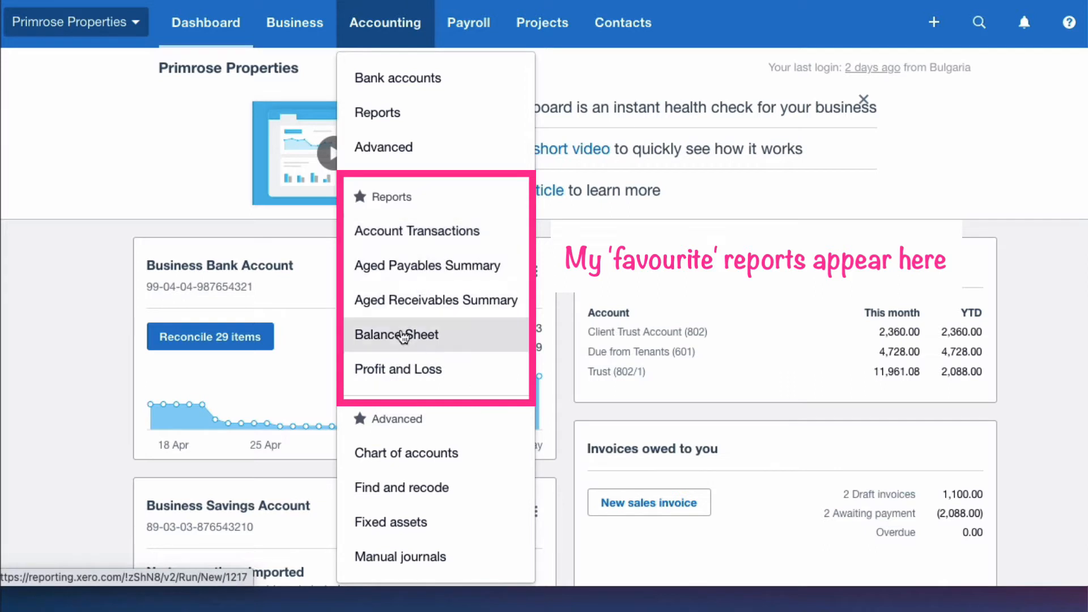
mouse_move(397, 368)
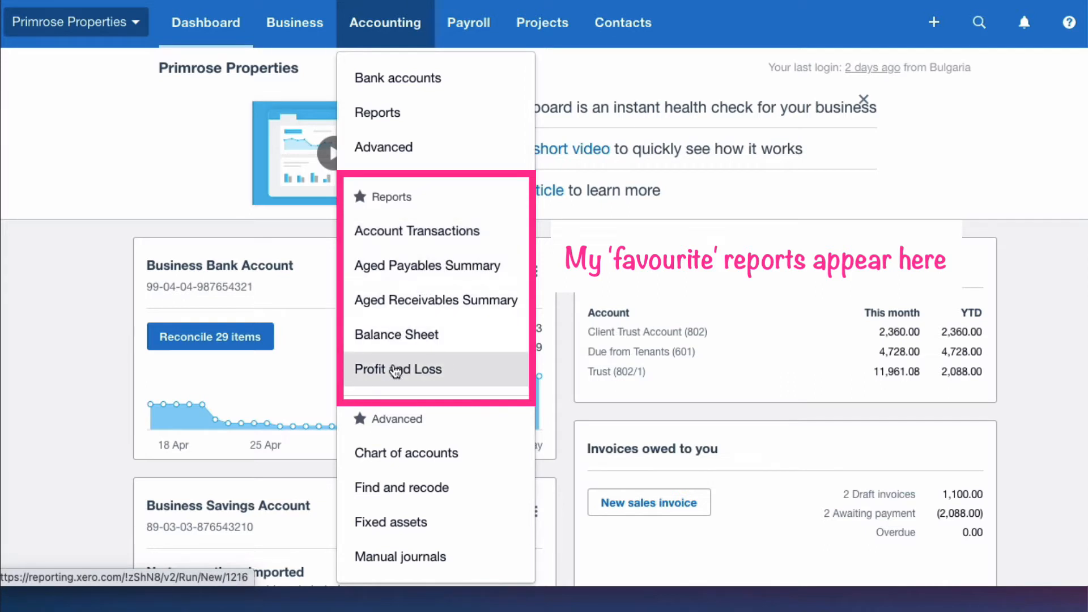
left_click(398, 368)
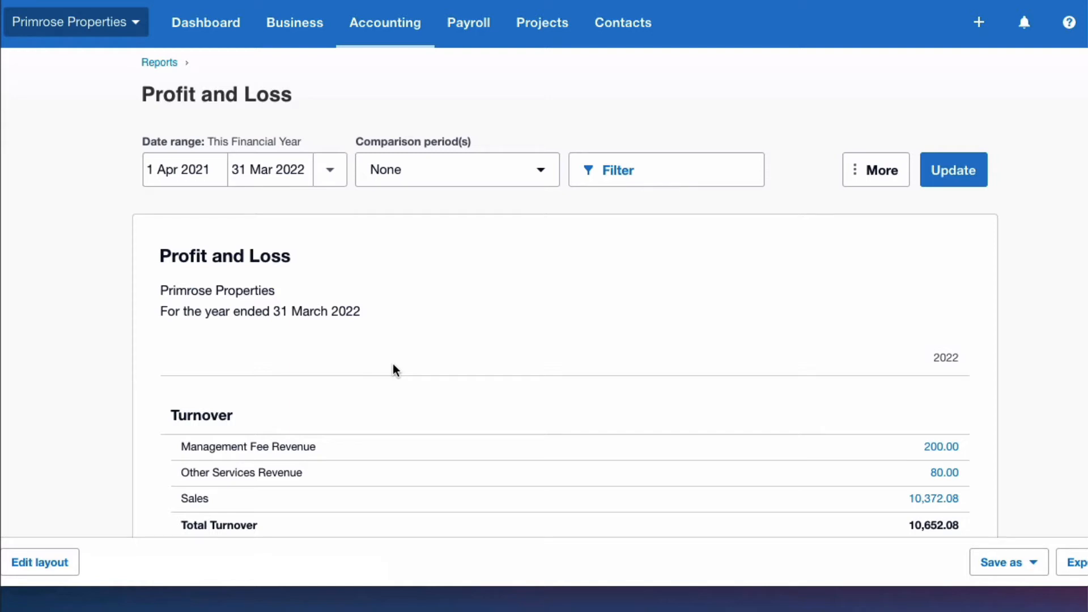
mouse_move(374, 72)
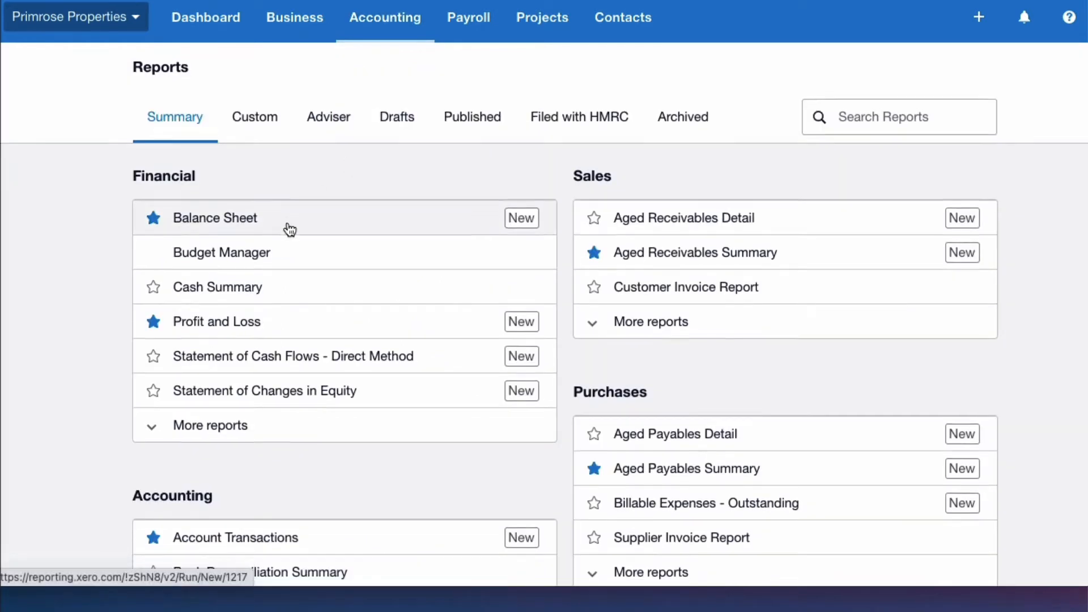
Step: Scroll through More reports, starring old Balance Sheet, Profit and Loss and both aged Detail reports
scroll("down", 3)
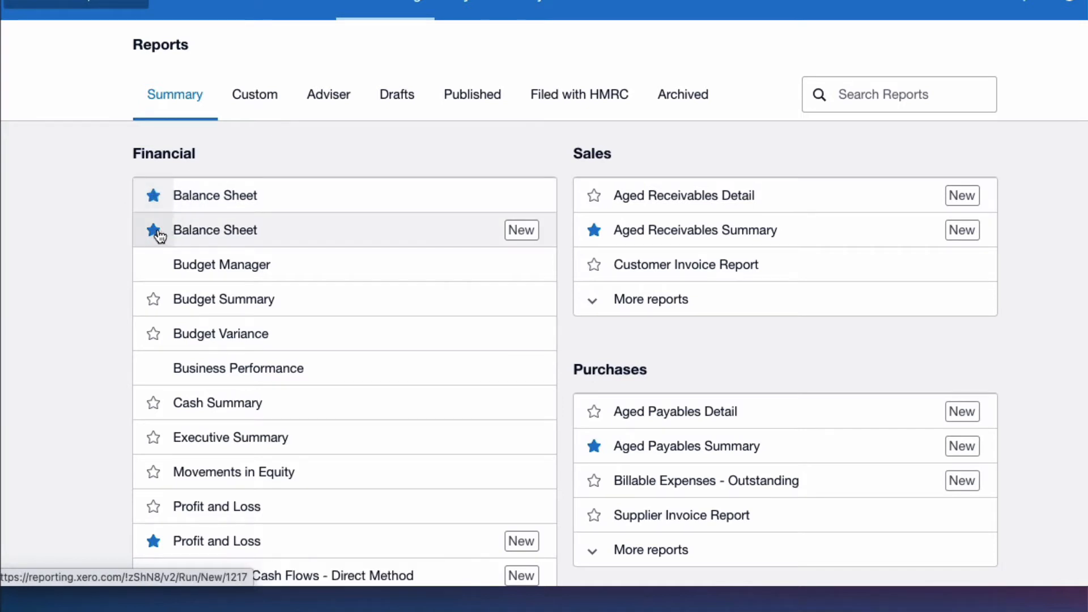
scroll("down", 3)
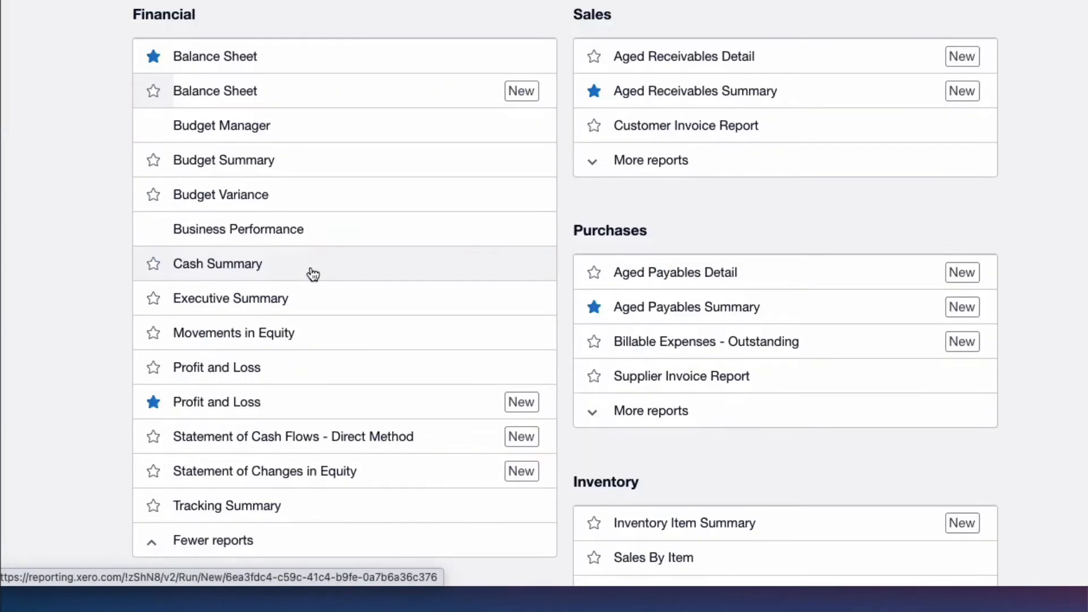
mouse_move(156, 374)
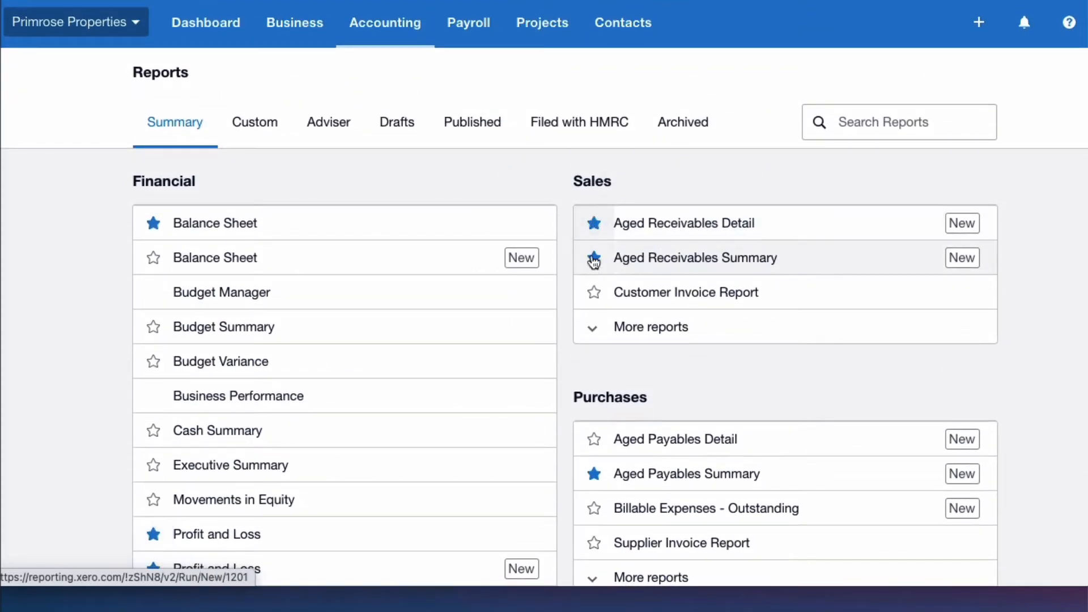
scroll("down", 3)
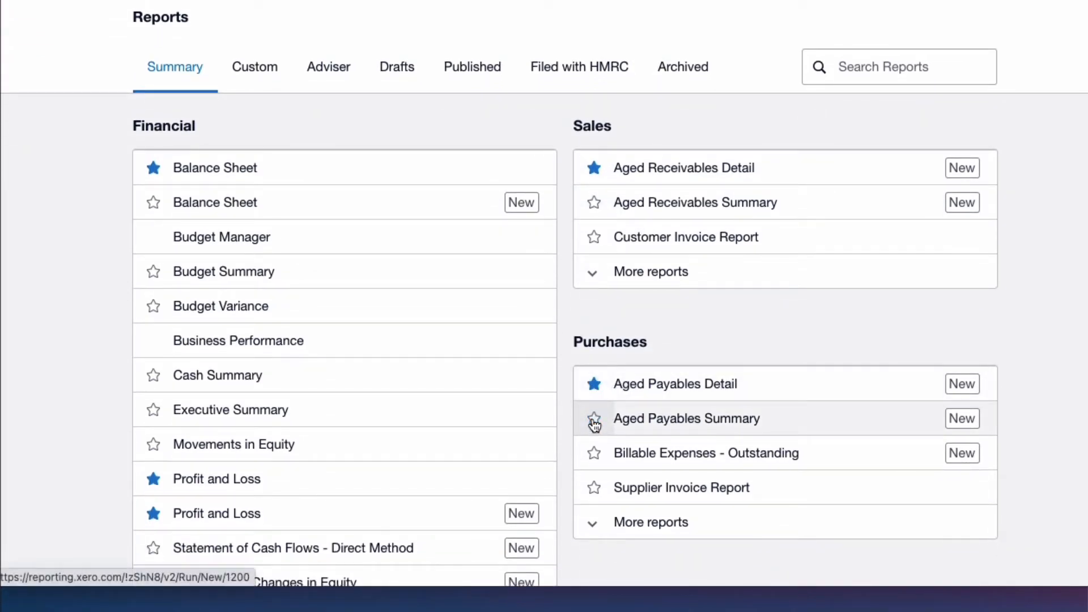
scroll("down", 3)
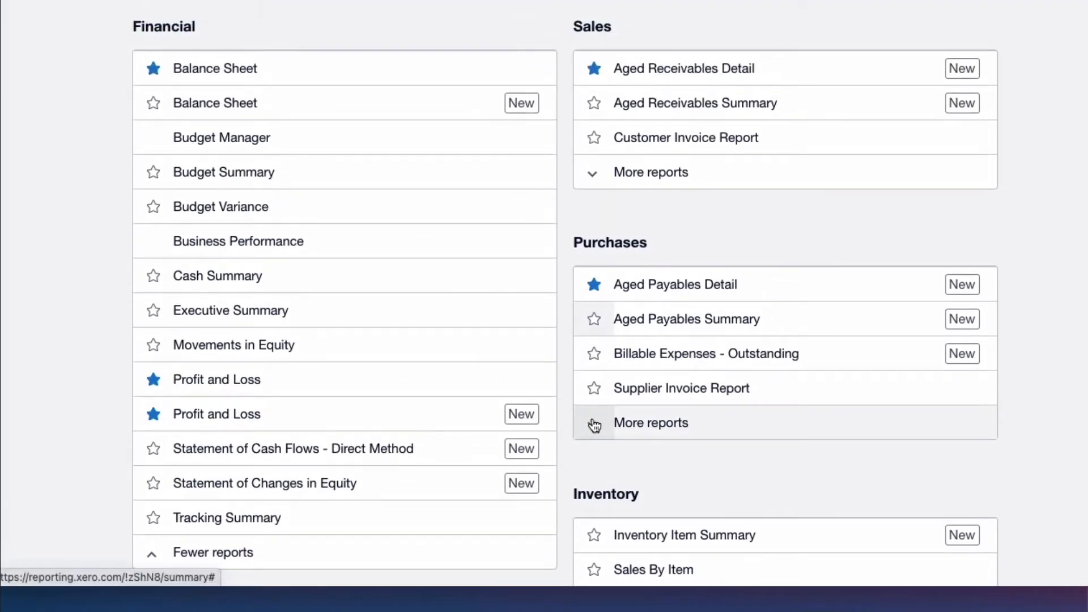
scroll("down", 3)
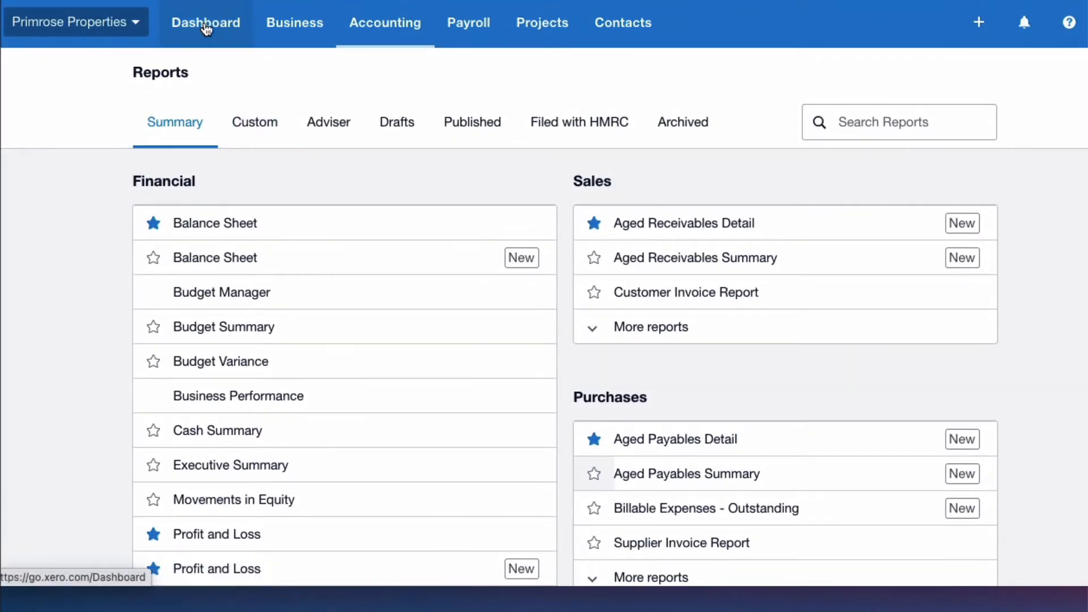
Step: Return to the dashboard and show the Accounting menu's updated favourite reports
left_click(205, 22)
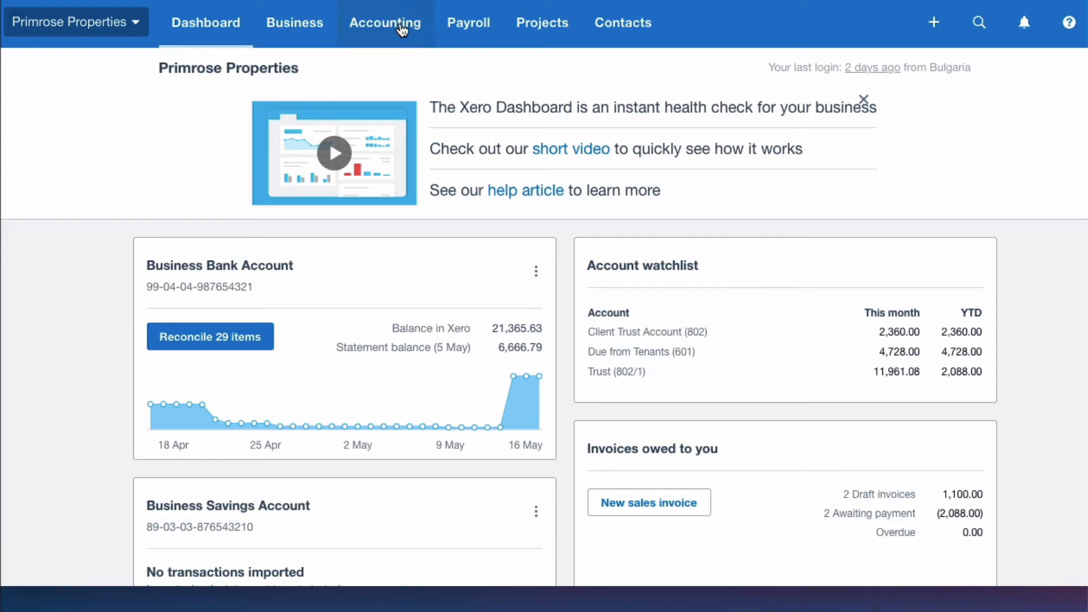
left_click(385, 22)
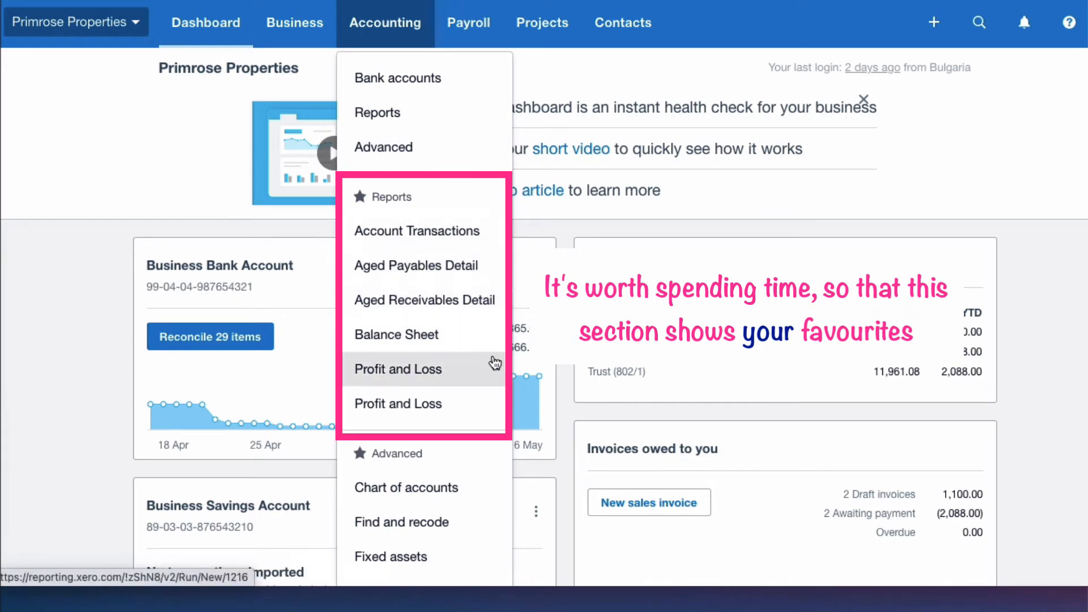
mouse_move(494, 366)
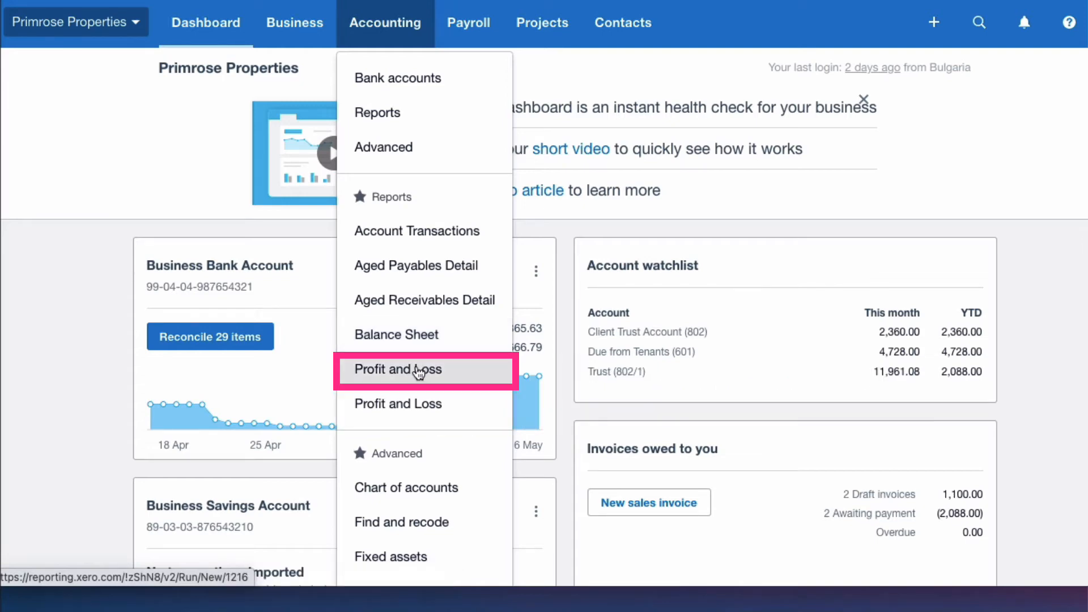
left_click(396, 369)
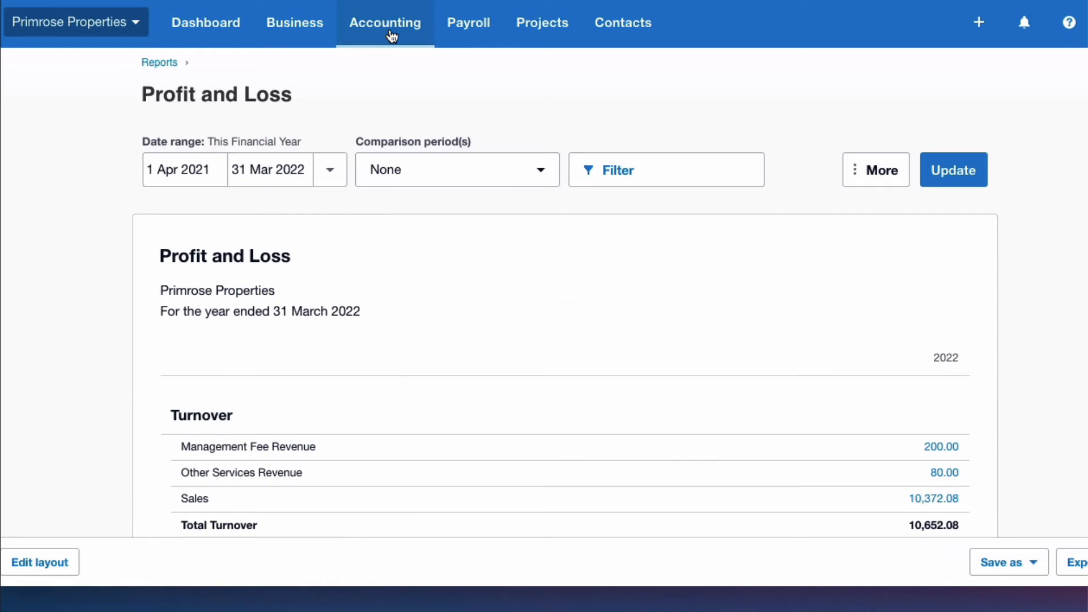
left_click(384, 22)
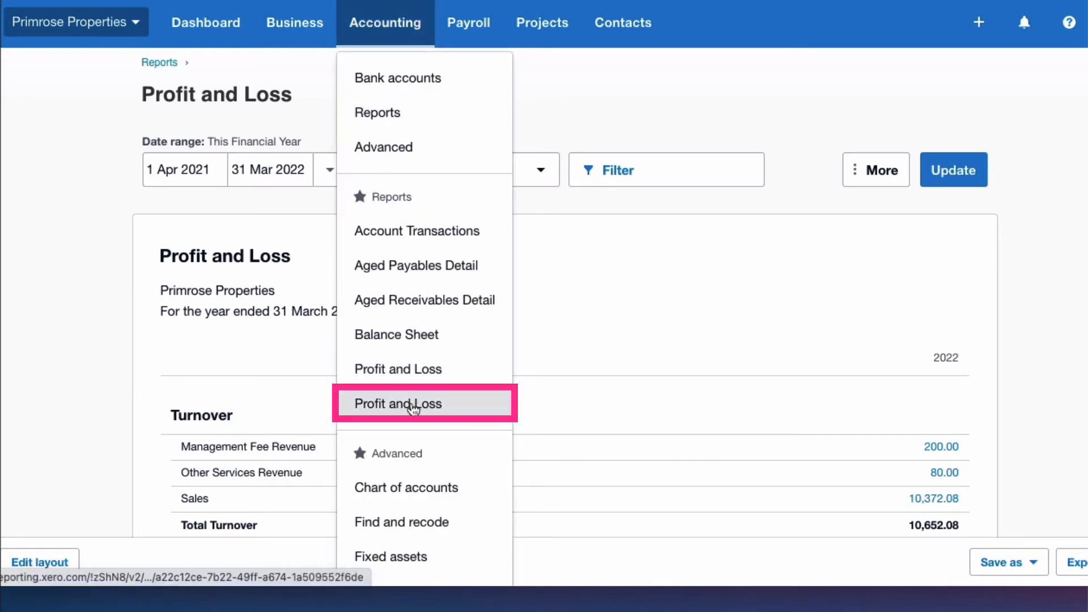
left_click(398, 403)
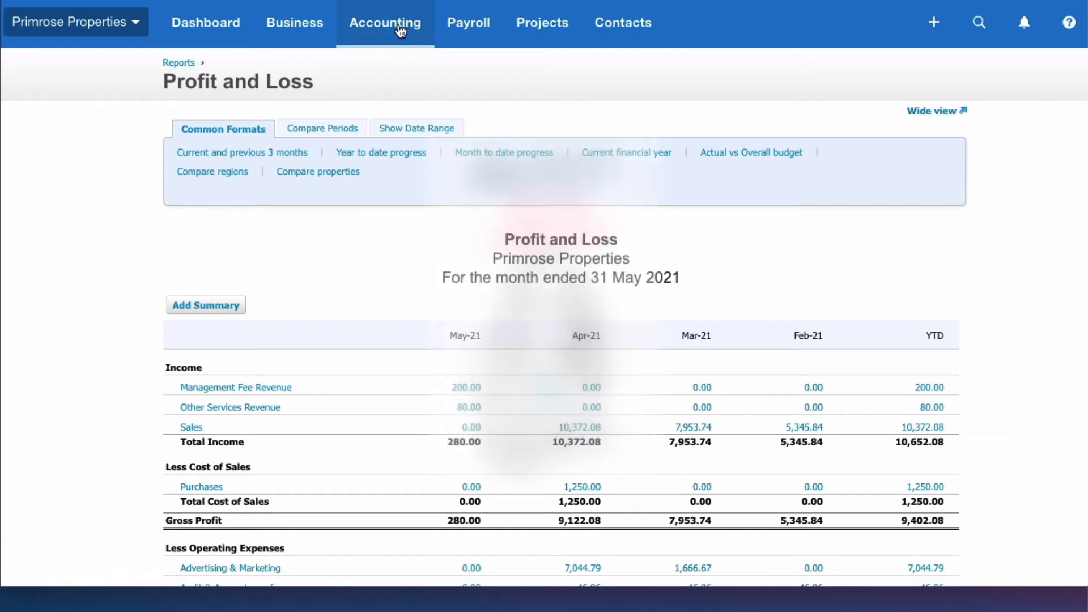
left_click(384, 22)
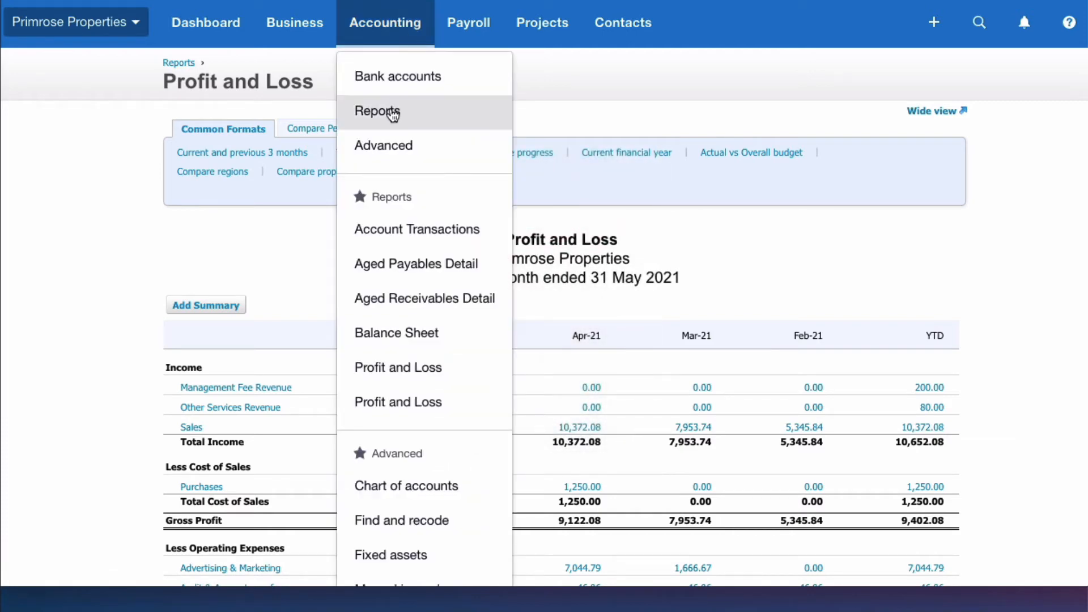
left_click(376, 111)
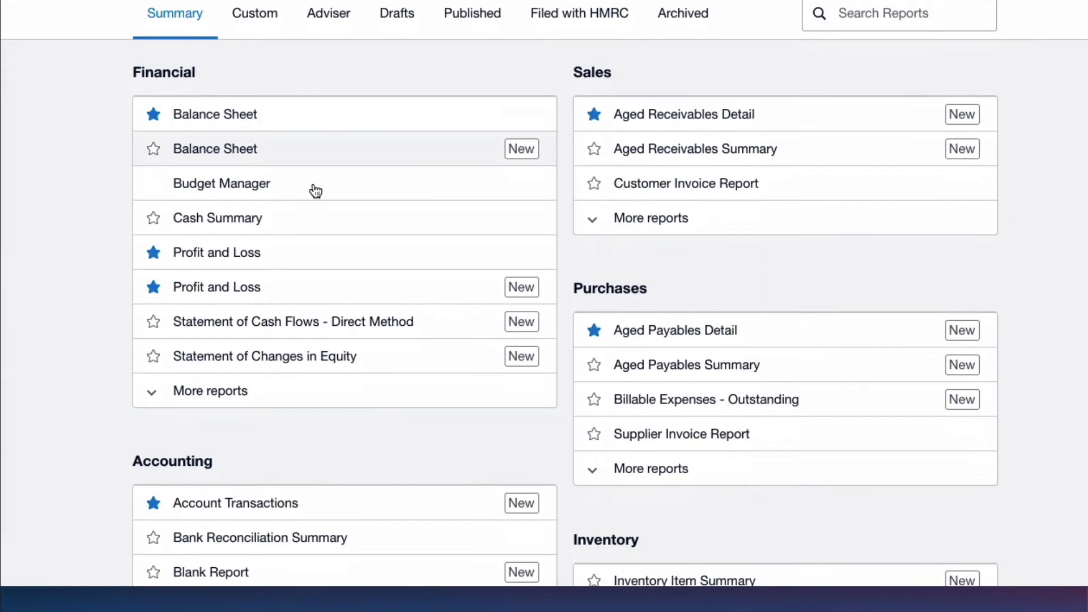
left_click(216, 252)
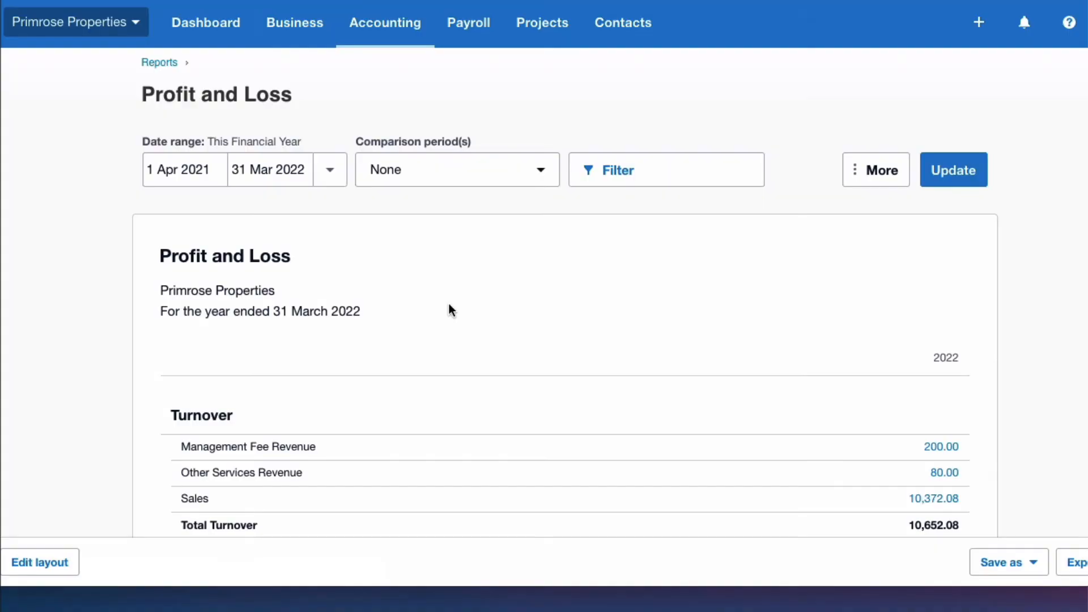
Step: Save the report as a custom report named 'Profit and Loss New'
scroll("down", 3)
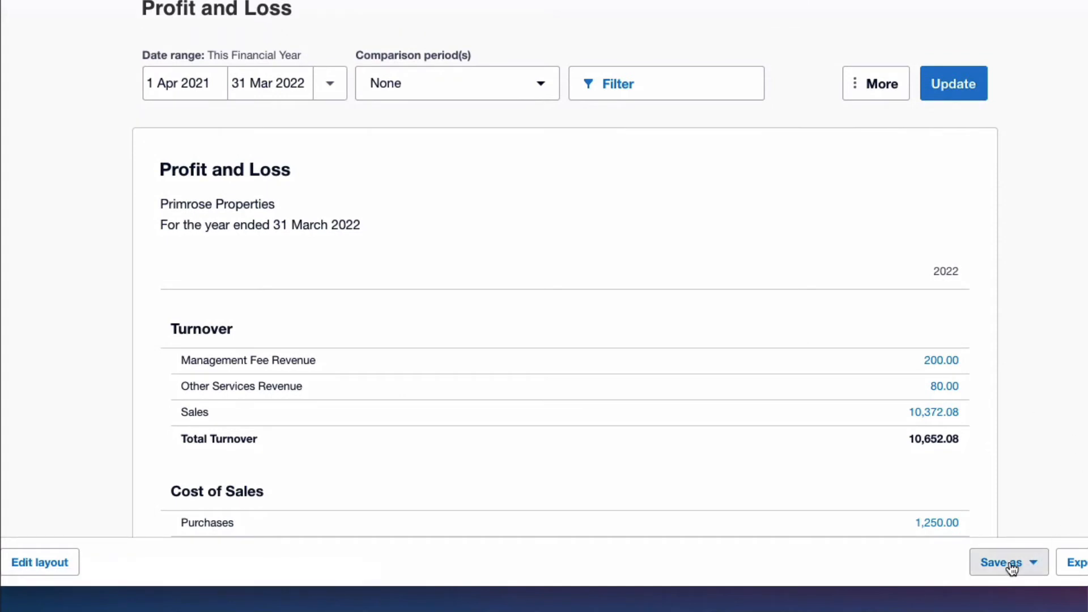
left_click(1003, 562)
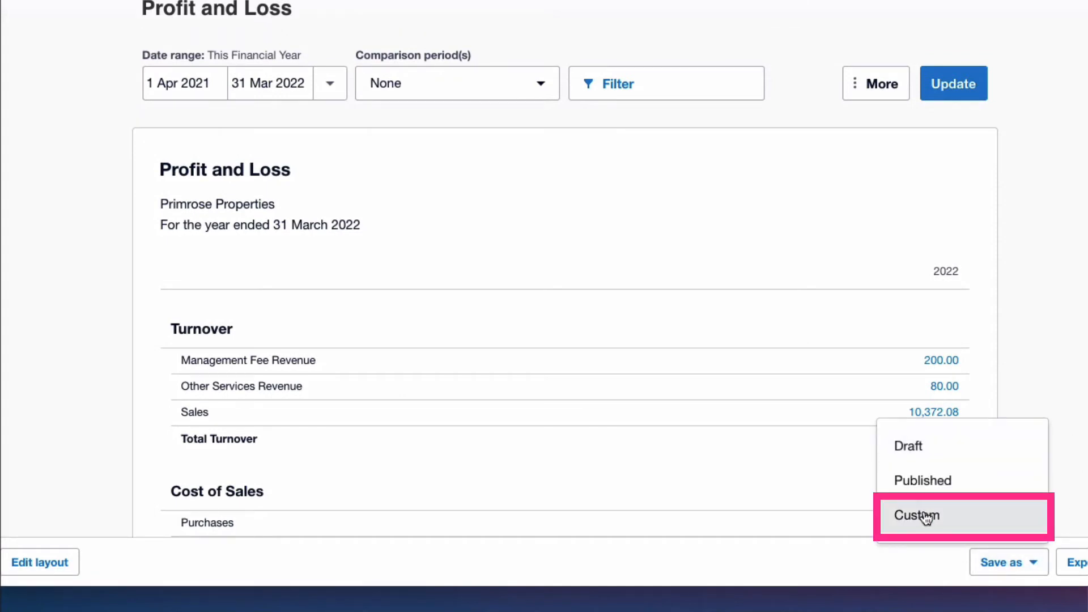
left_click(914, 516)
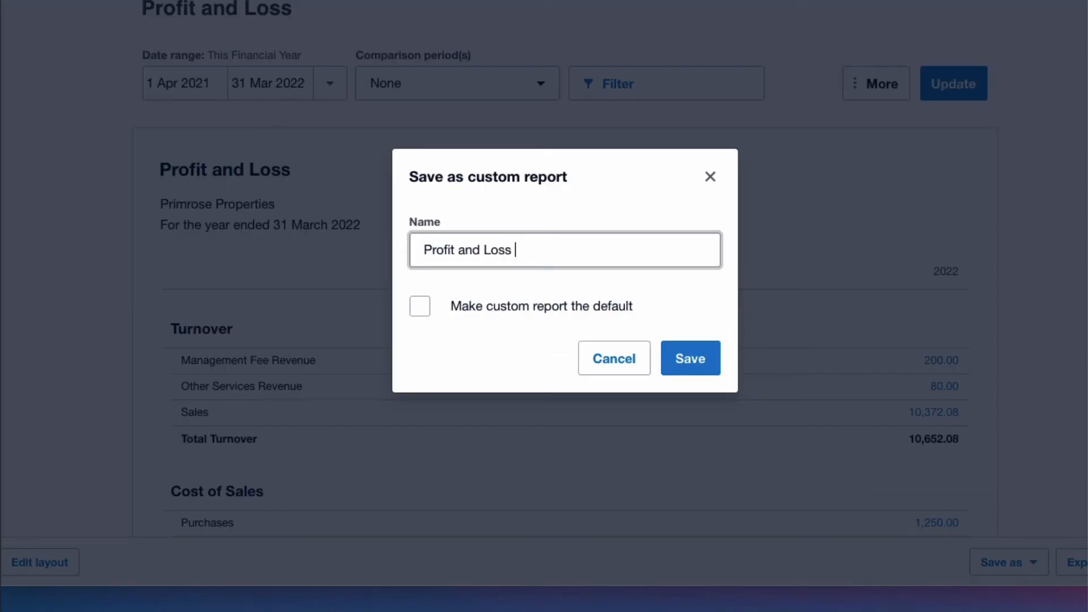
type("New")
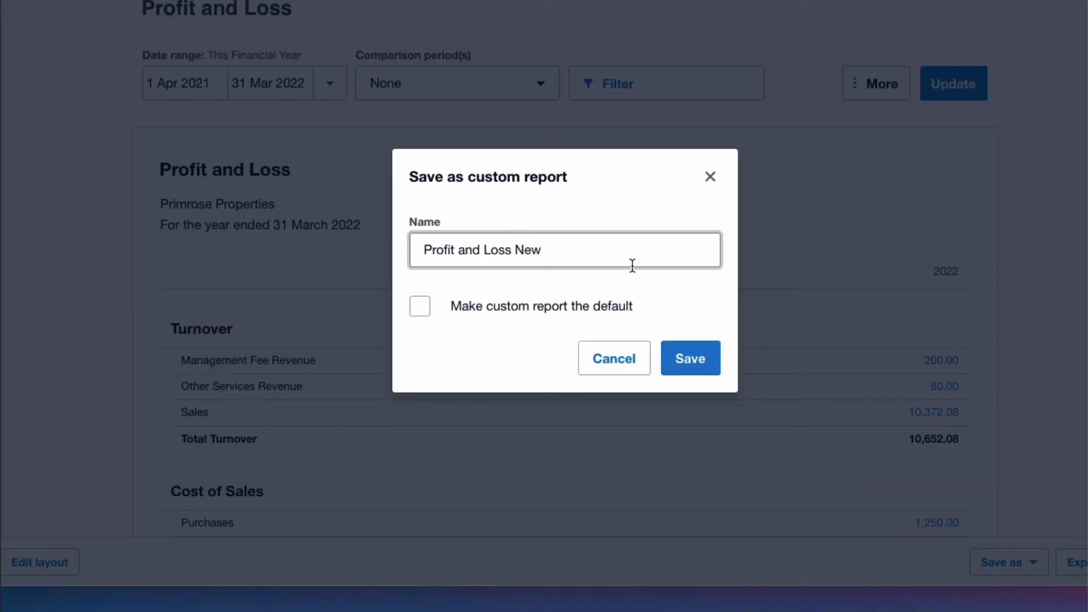
left_click(419, 306)
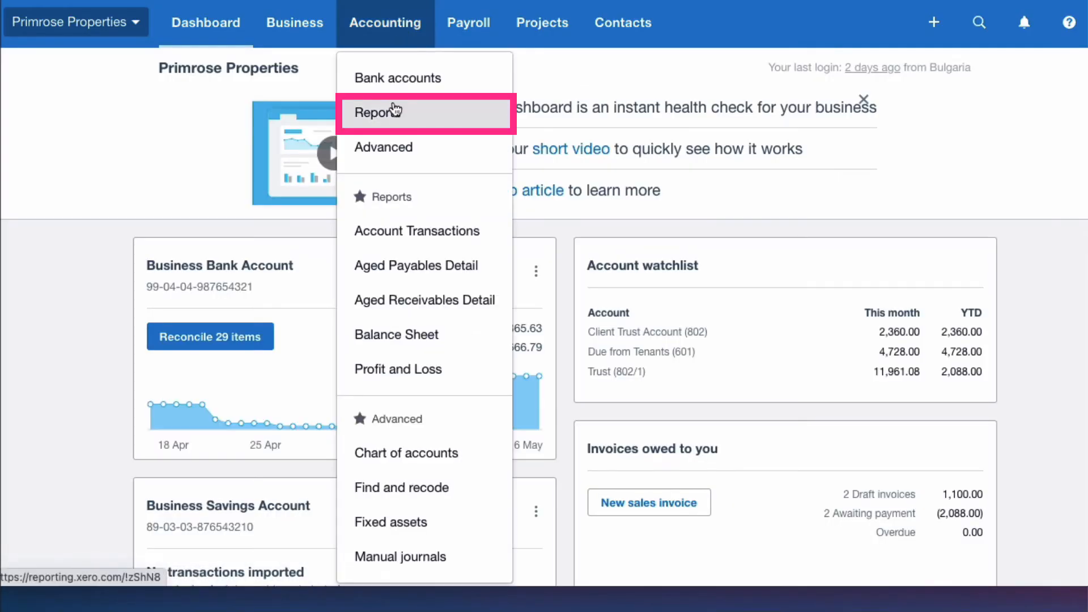
Step: Star Profit and Loss New in Reports and confirm it in the Accounting menu favourites
left_click(377, 112)
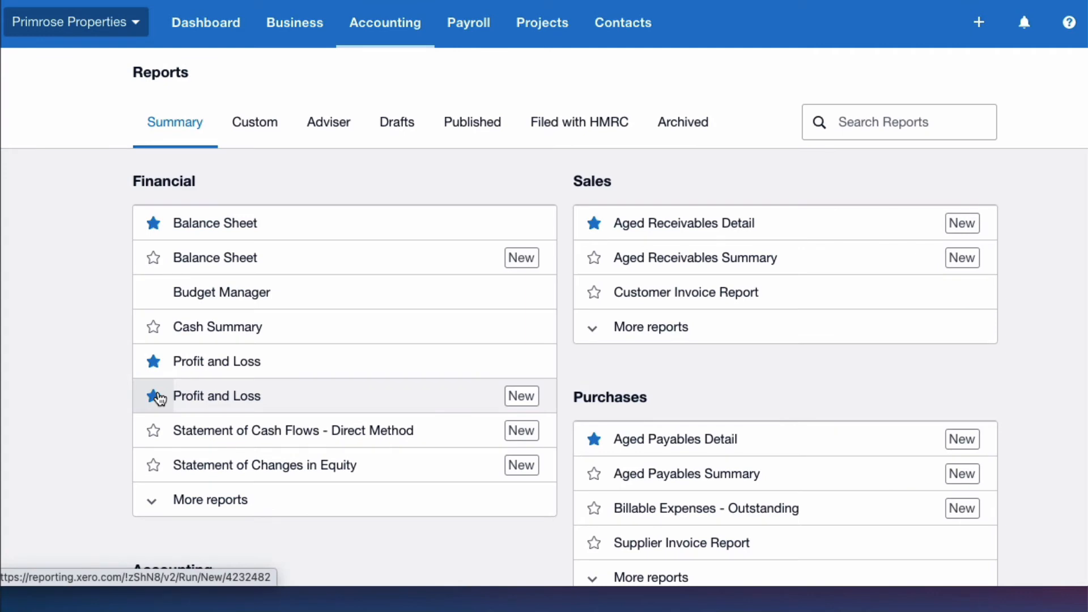
left_click(206, 22)
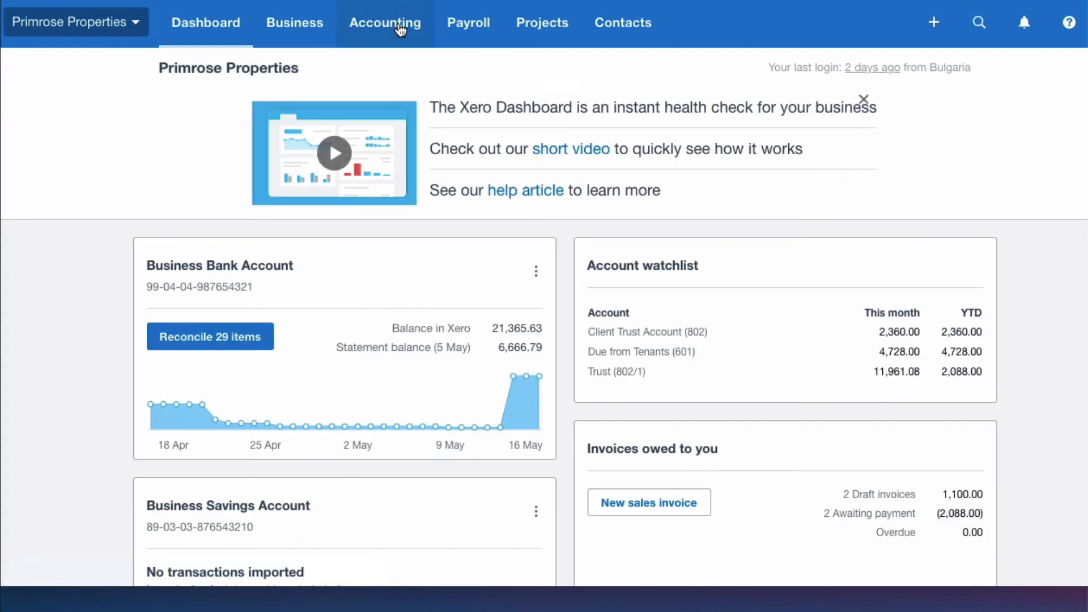
left_click(384, 22)
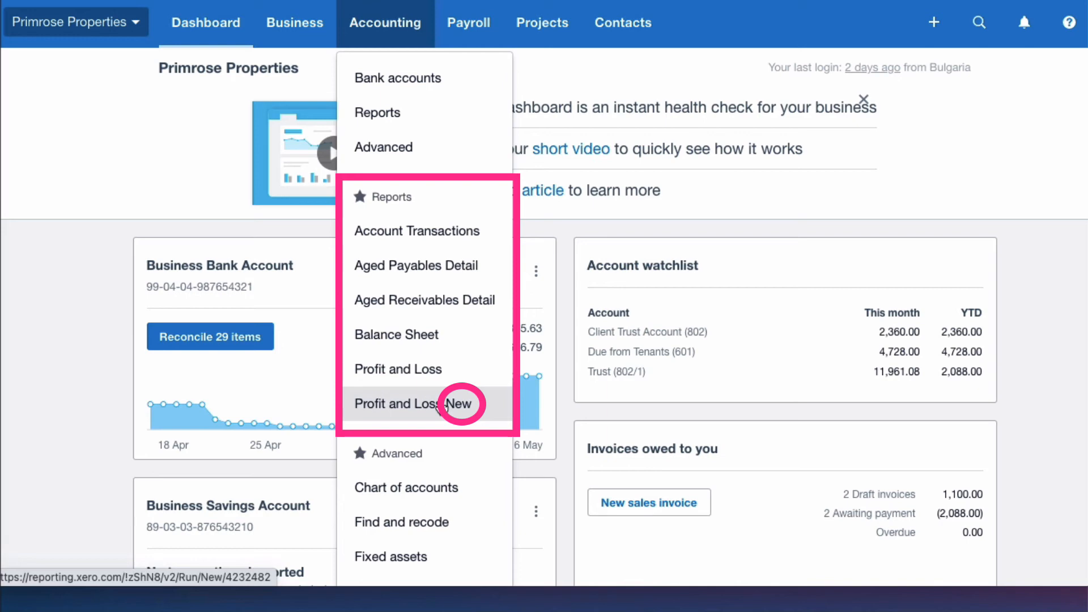
Step: Reopen the Reports summary and scroll past Financial and Purchases into Accounting reports
left_click(384, 22)
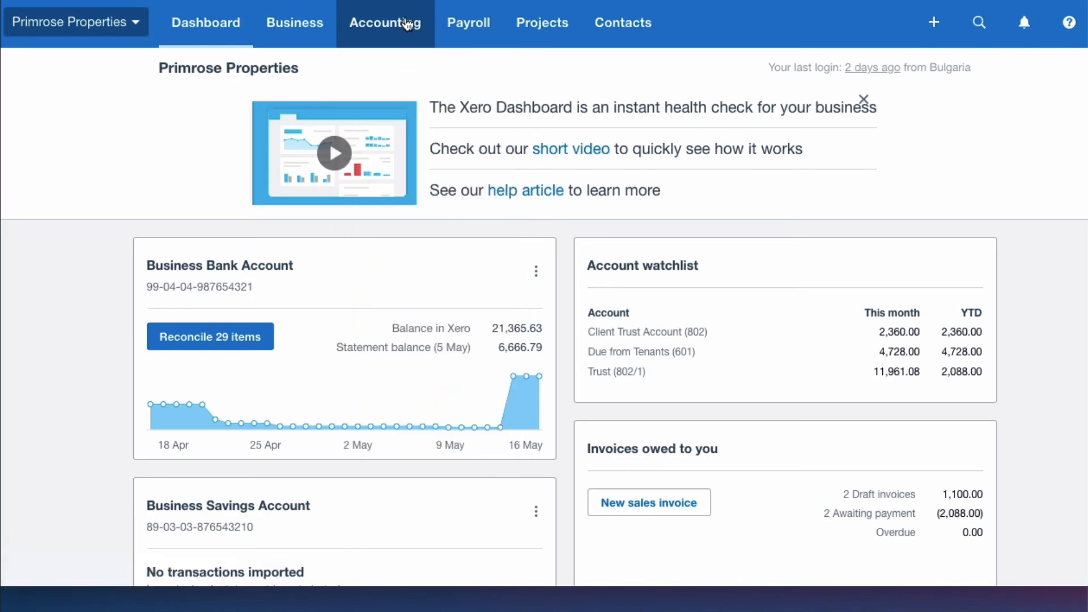
left_click(384, 22)
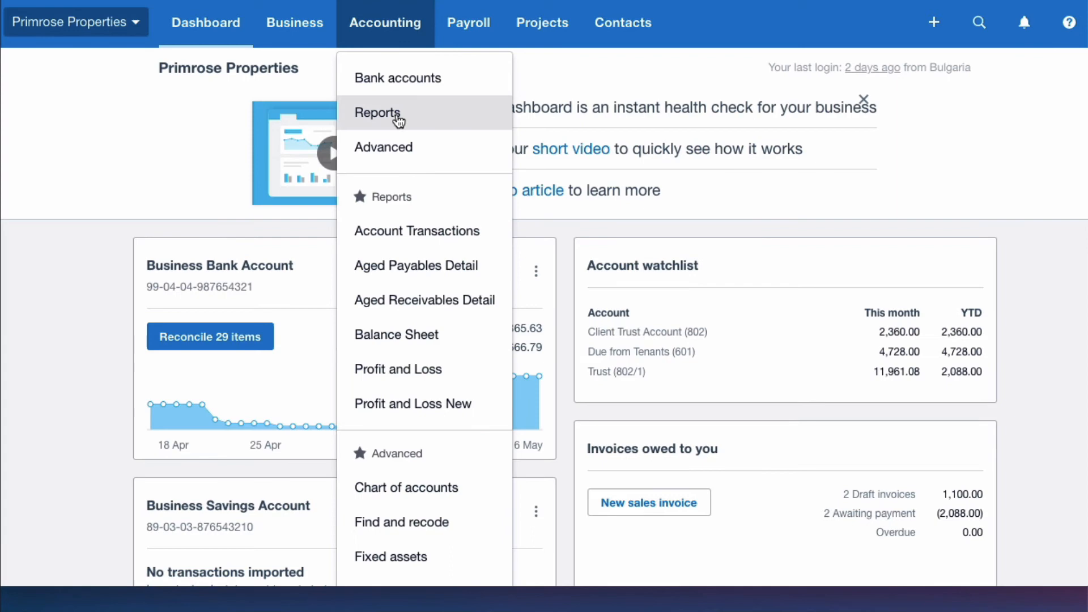
left_click(377, 114)
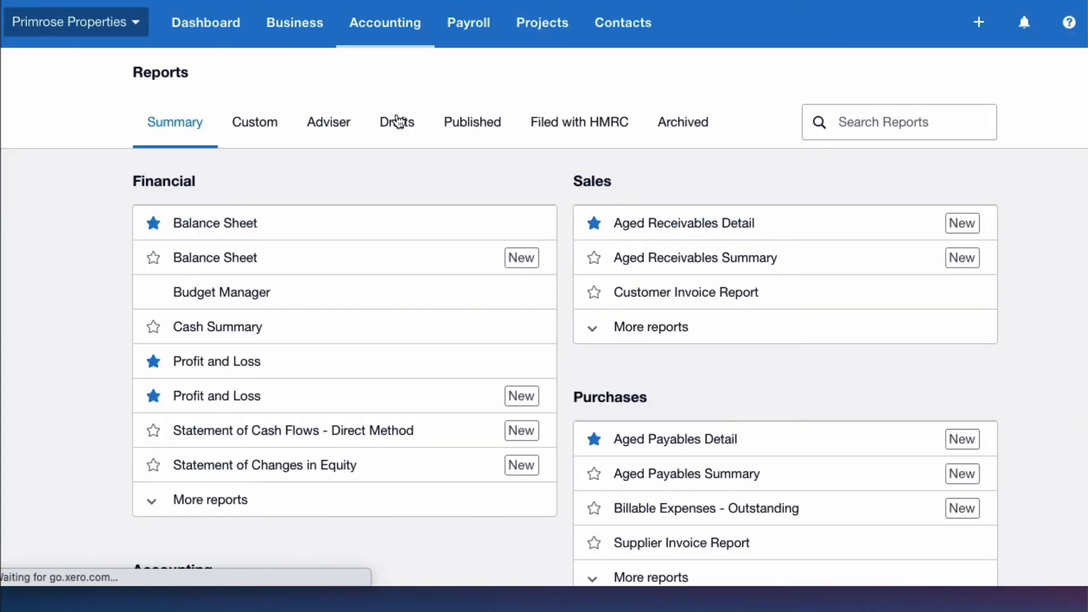
scroll("down", 3)
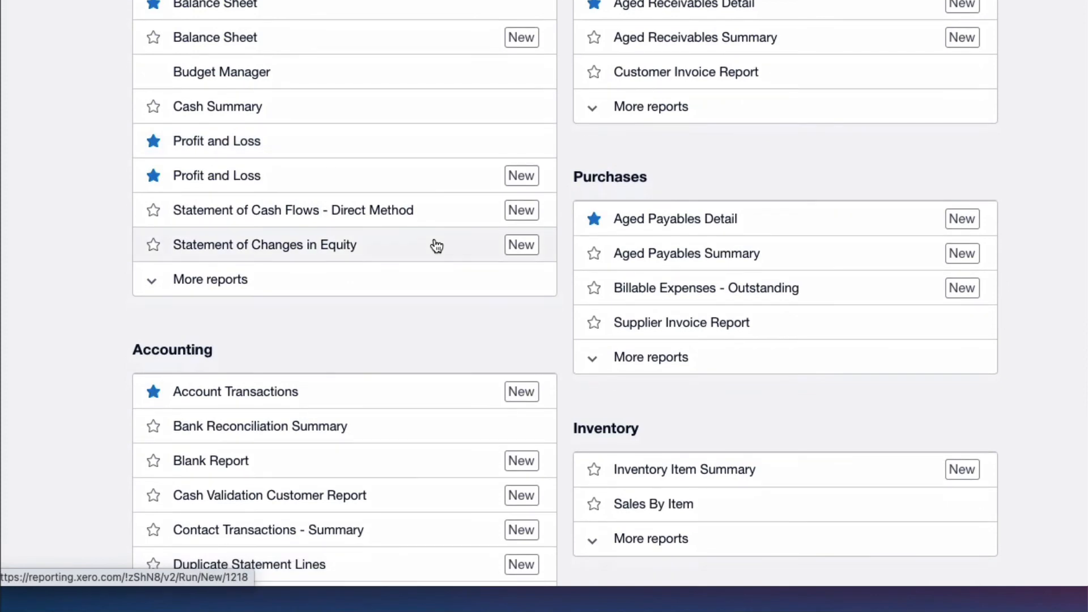
scroll("down", 3)
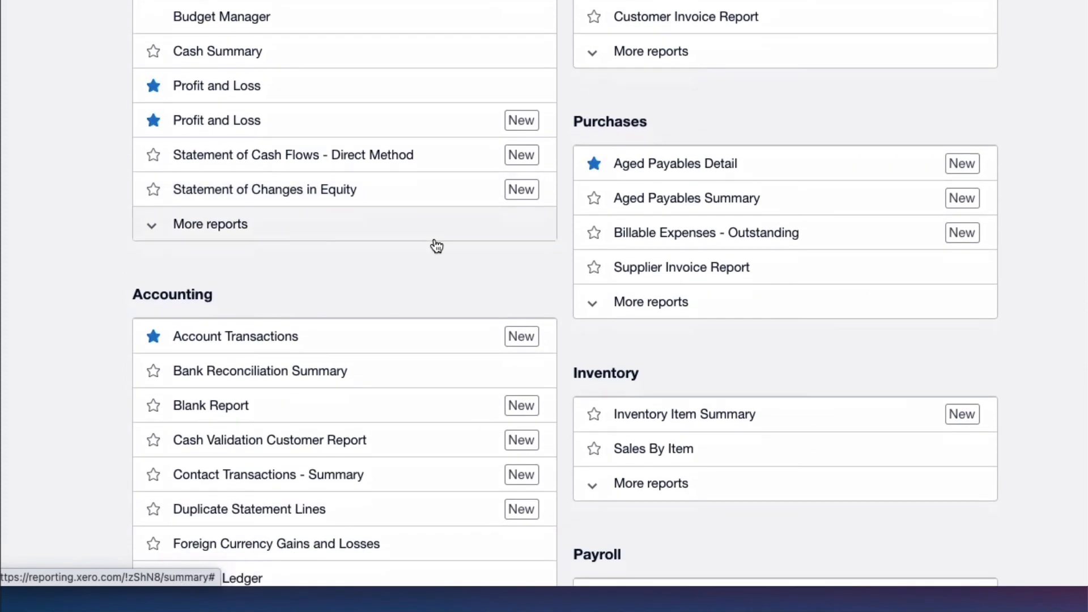